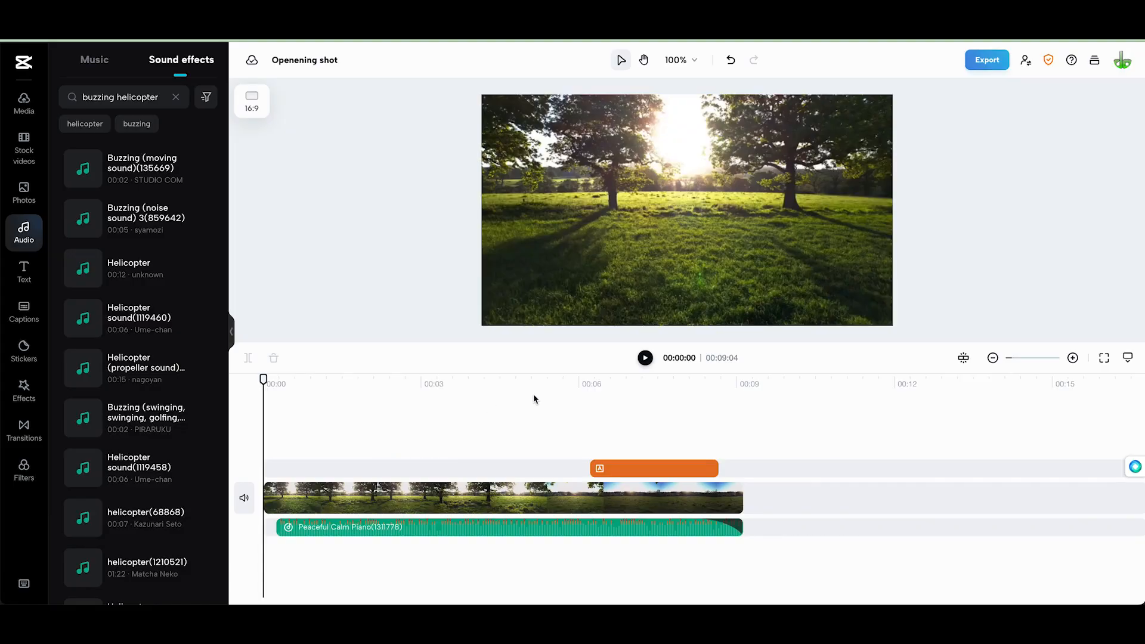
mouse_move(723, 227)
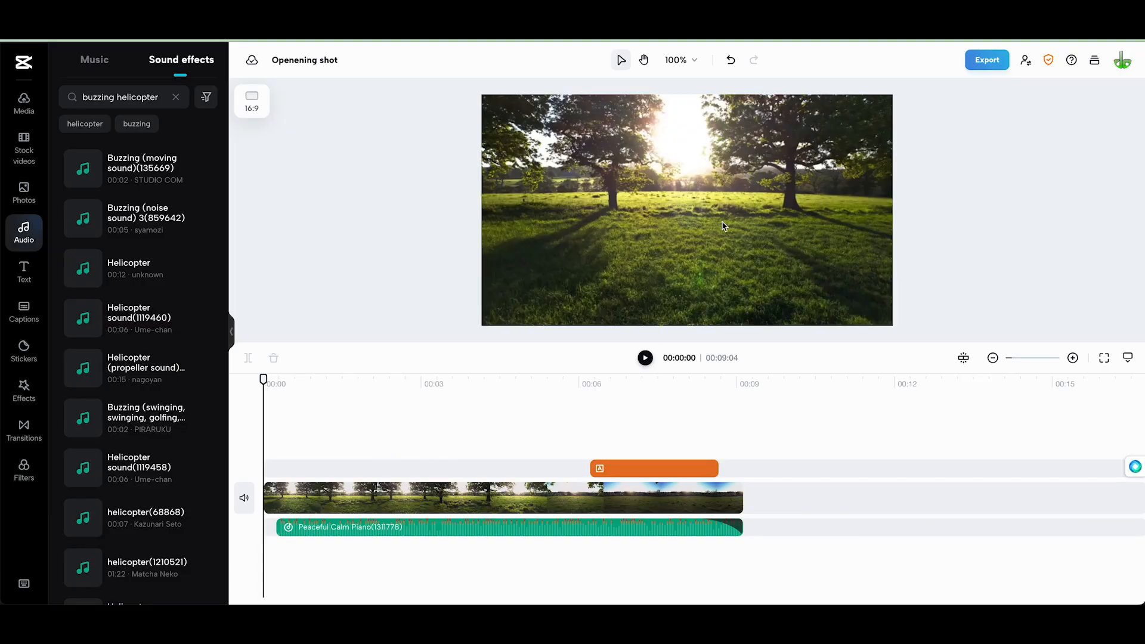
mouse_move(685, 264)
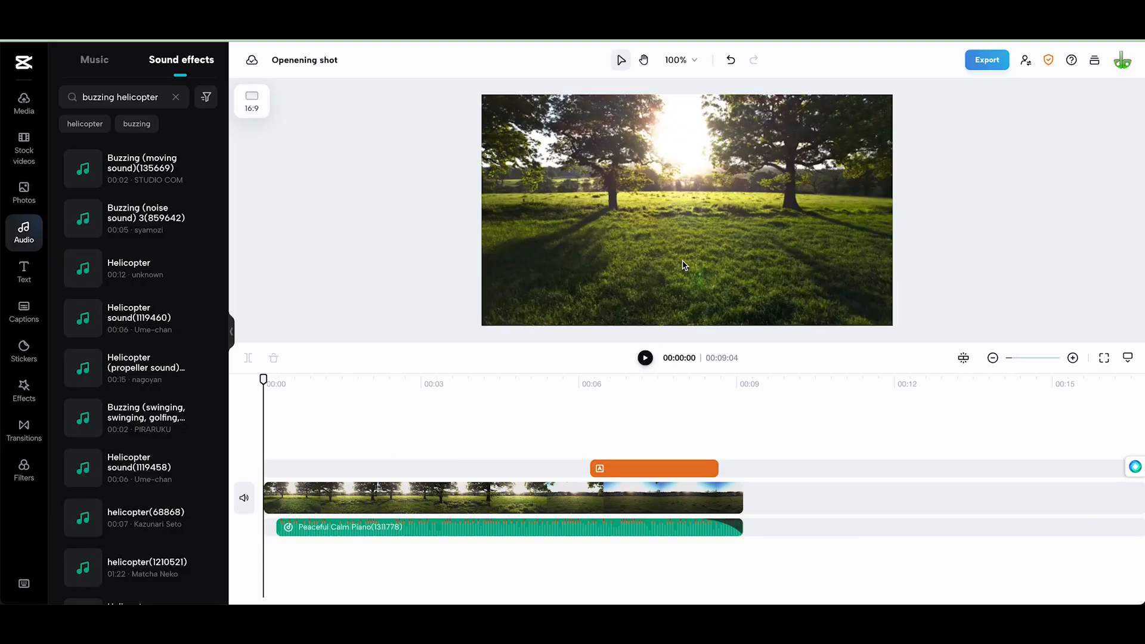
mouse_move(513, 471)
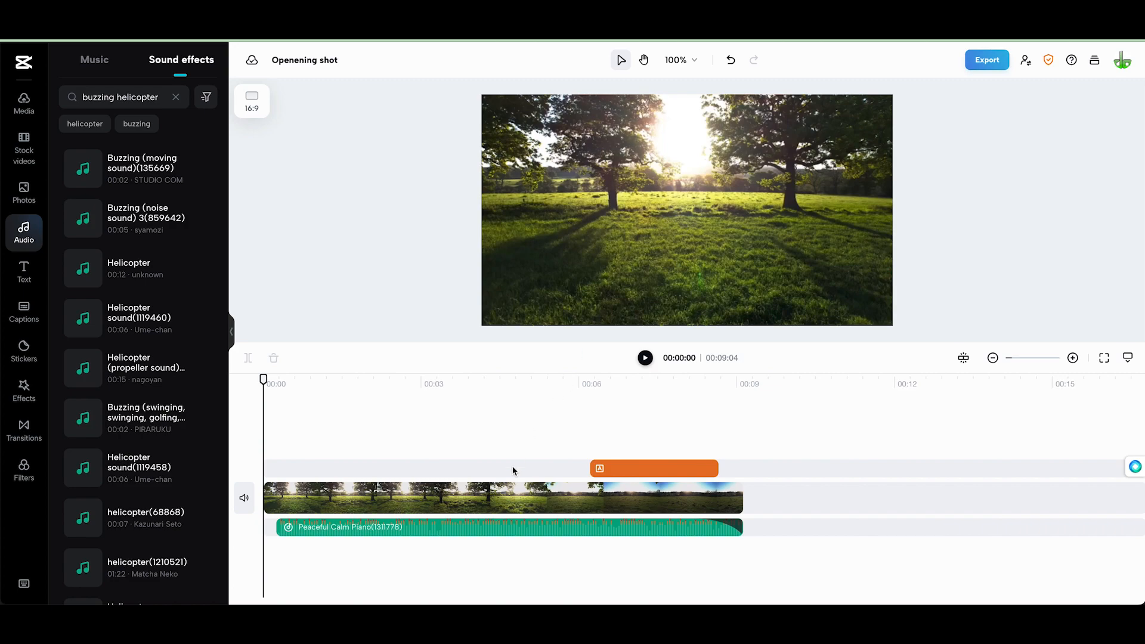
mouse_move(665, 243)
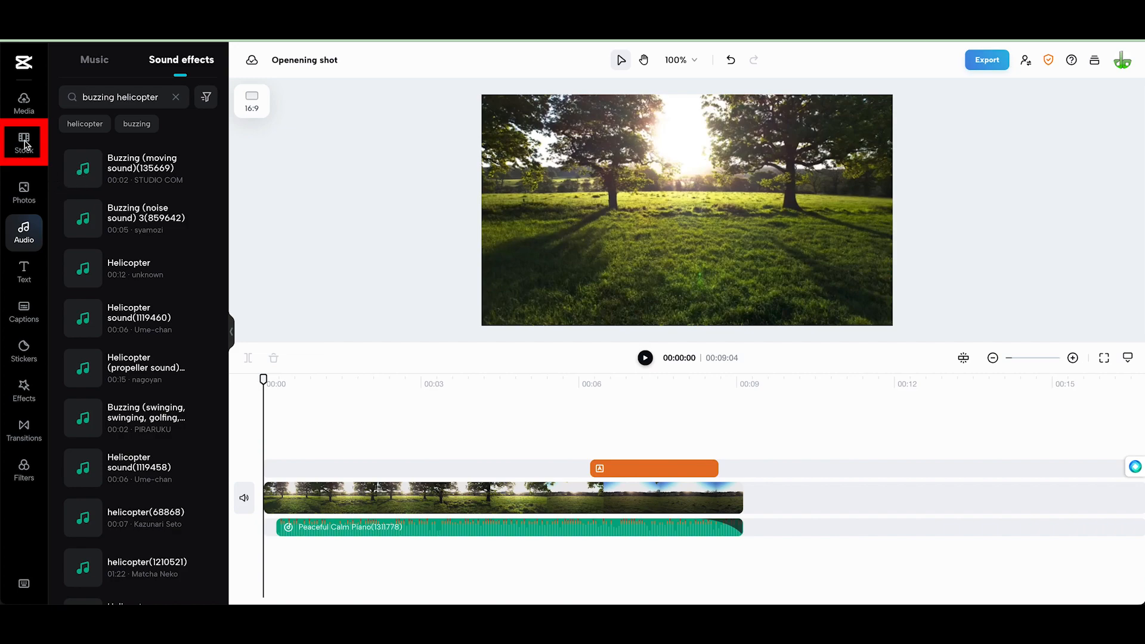
Search the stock video library for "countdown timer" clips
left_click(23, 142)
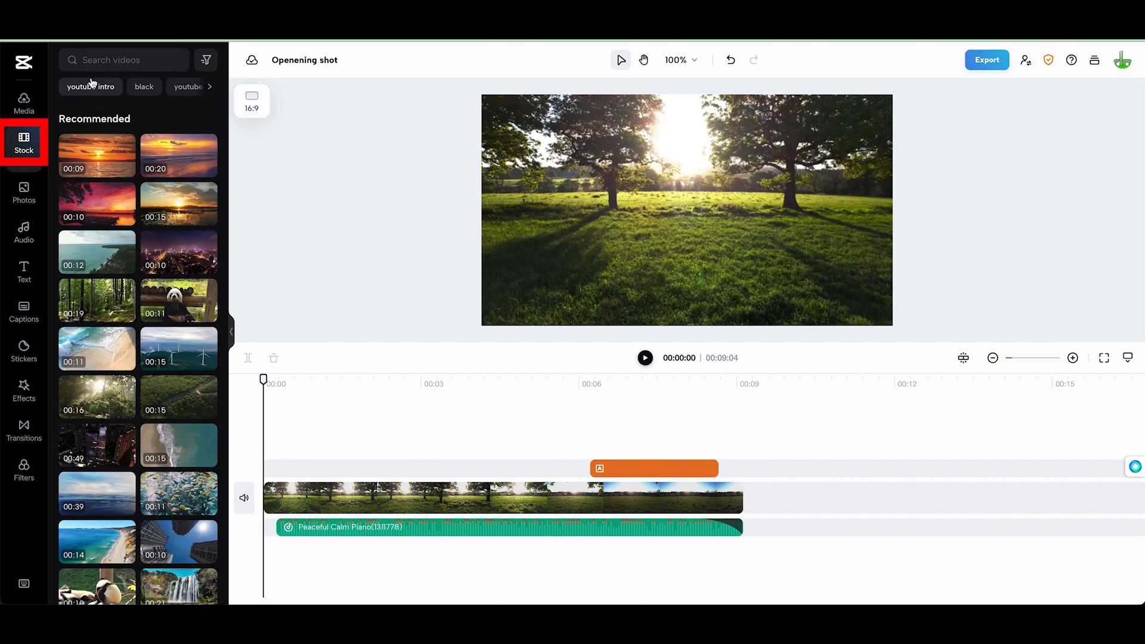
type("coun")
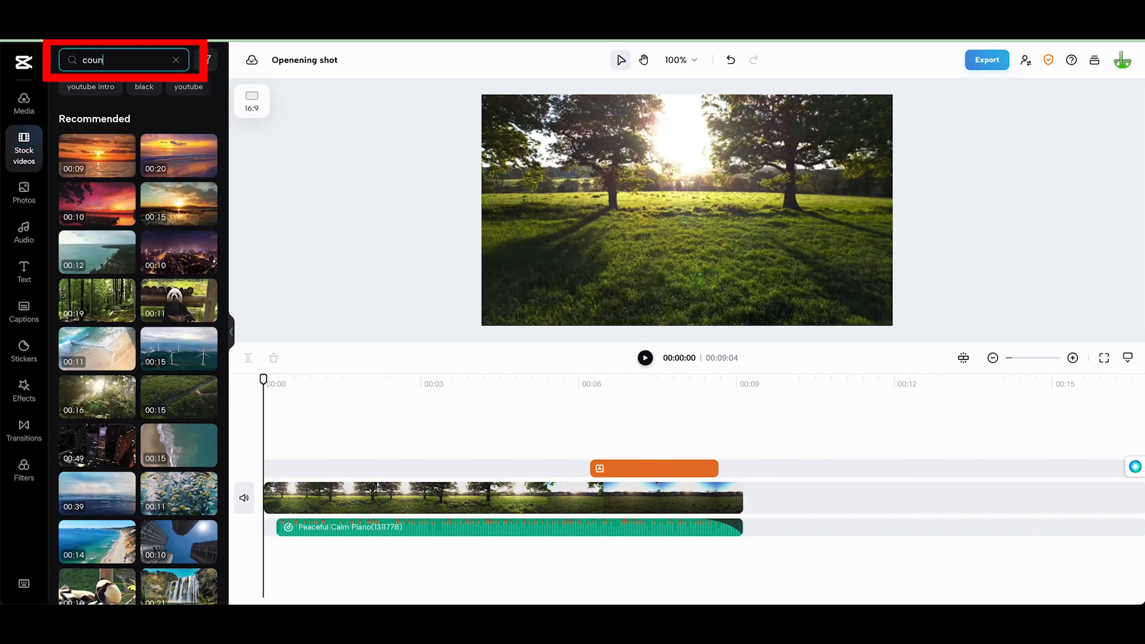
type("countdown timer")
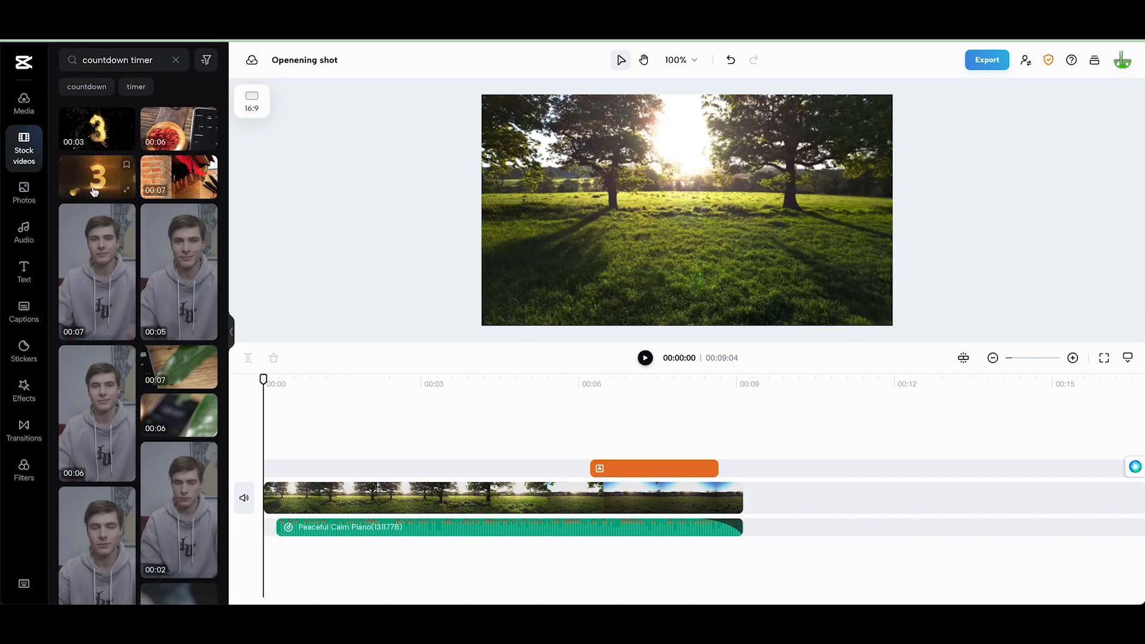
mouse_move(93, 175)
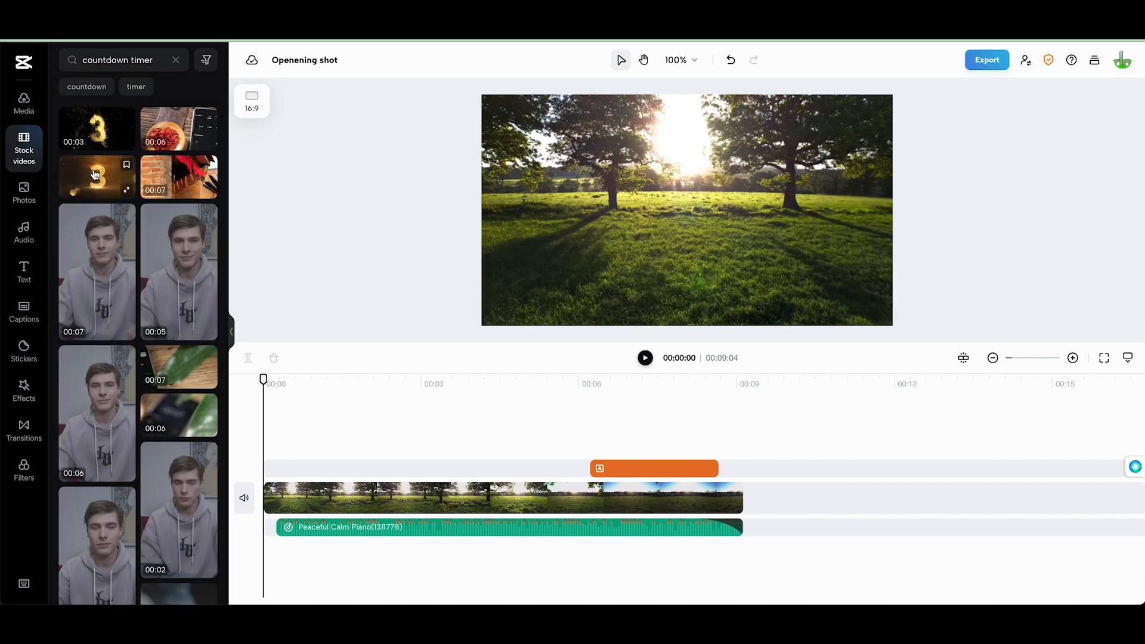
Add the glowing countdown stock clip to the project timeline
left_click(95, 176)
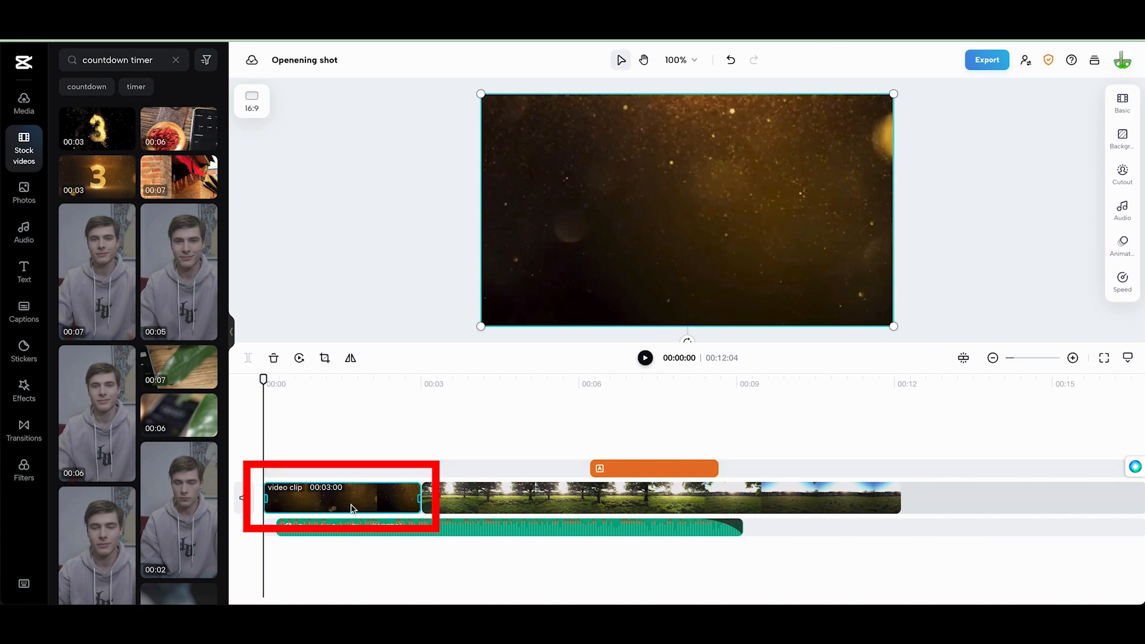
mouse_move(407, 504)
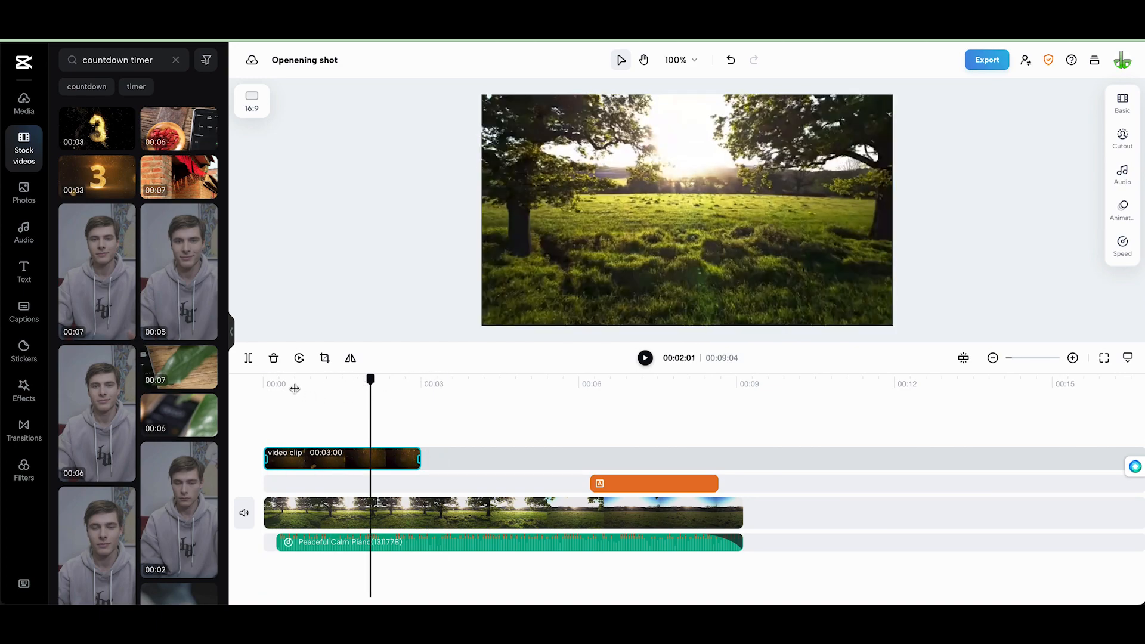
Select the countdown clip and show its Basic appearance settings
left_click(342, 459)
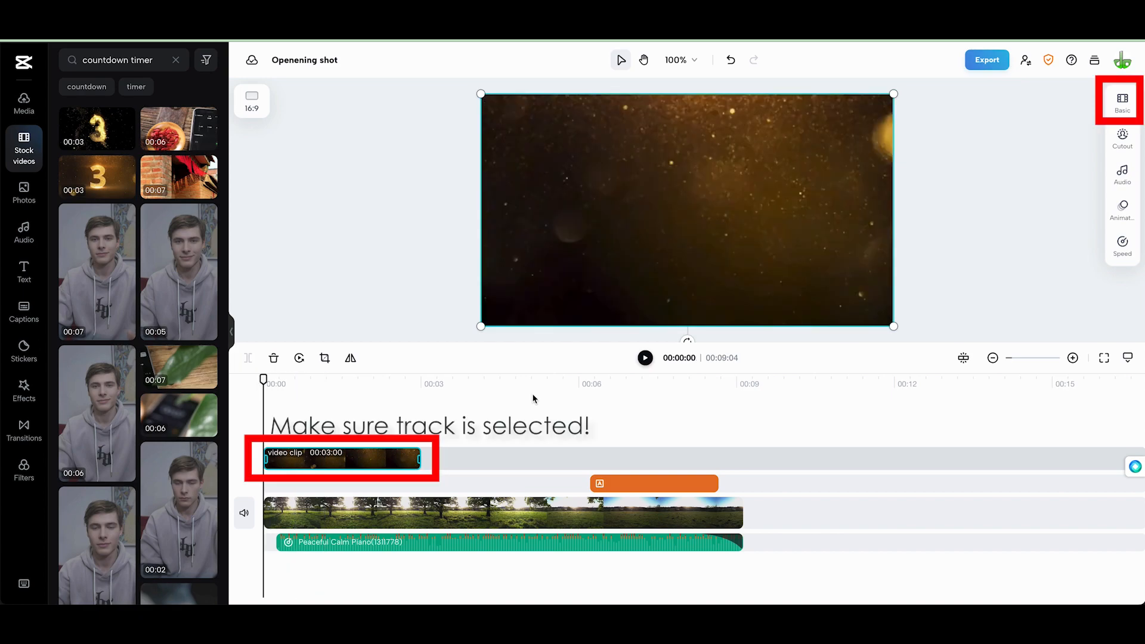
left_click(1123, 100)
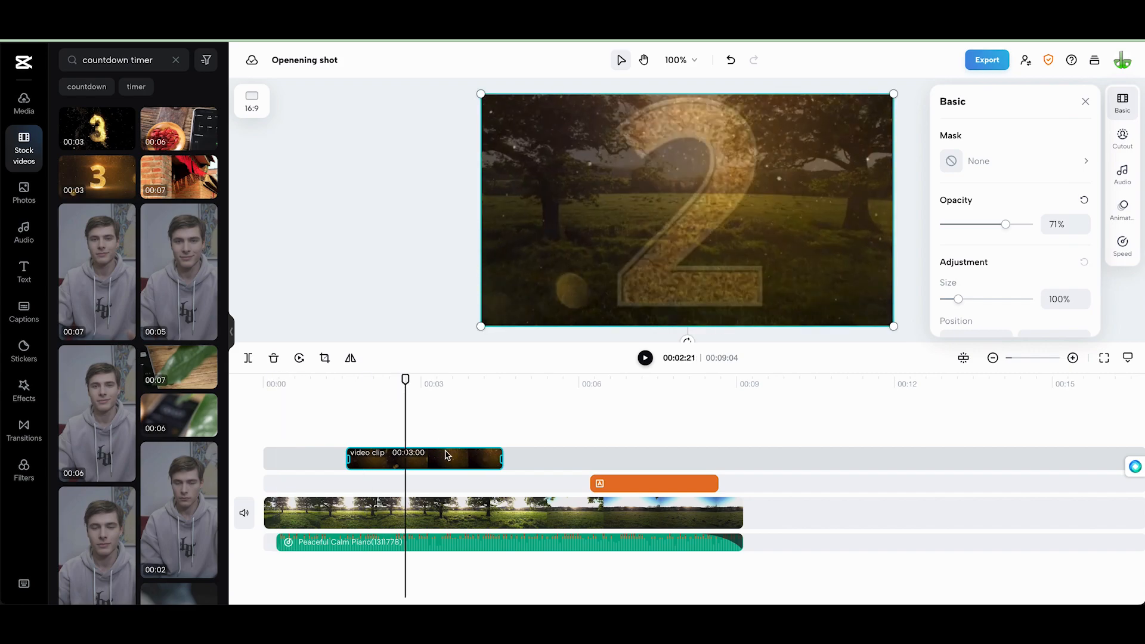
mouse_move(488, 88)
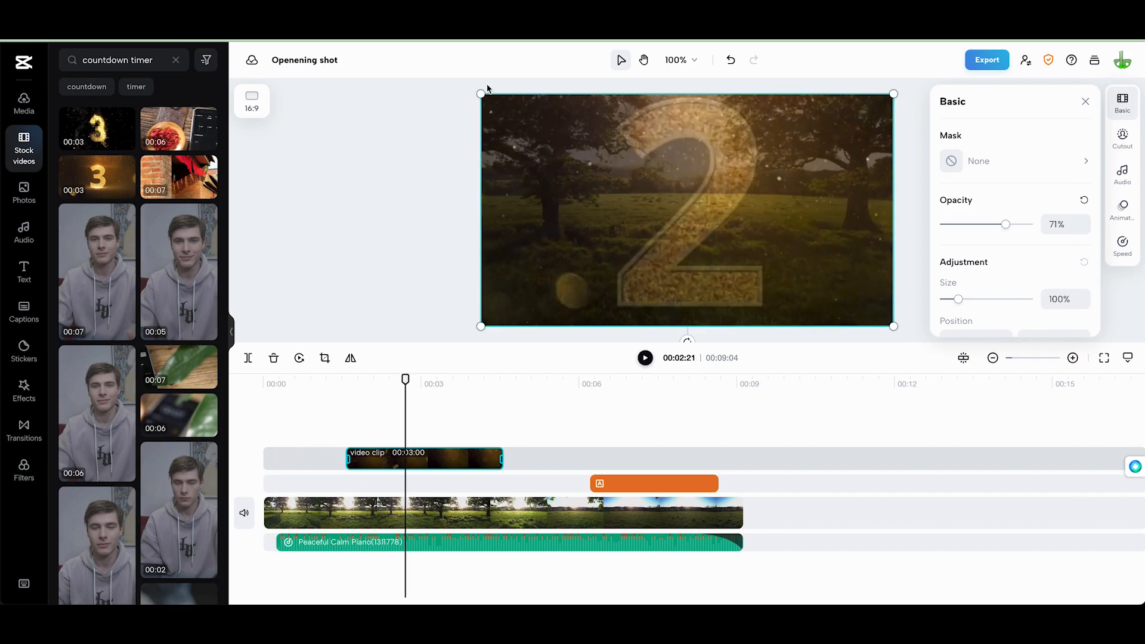
mouse_move(953, 301)
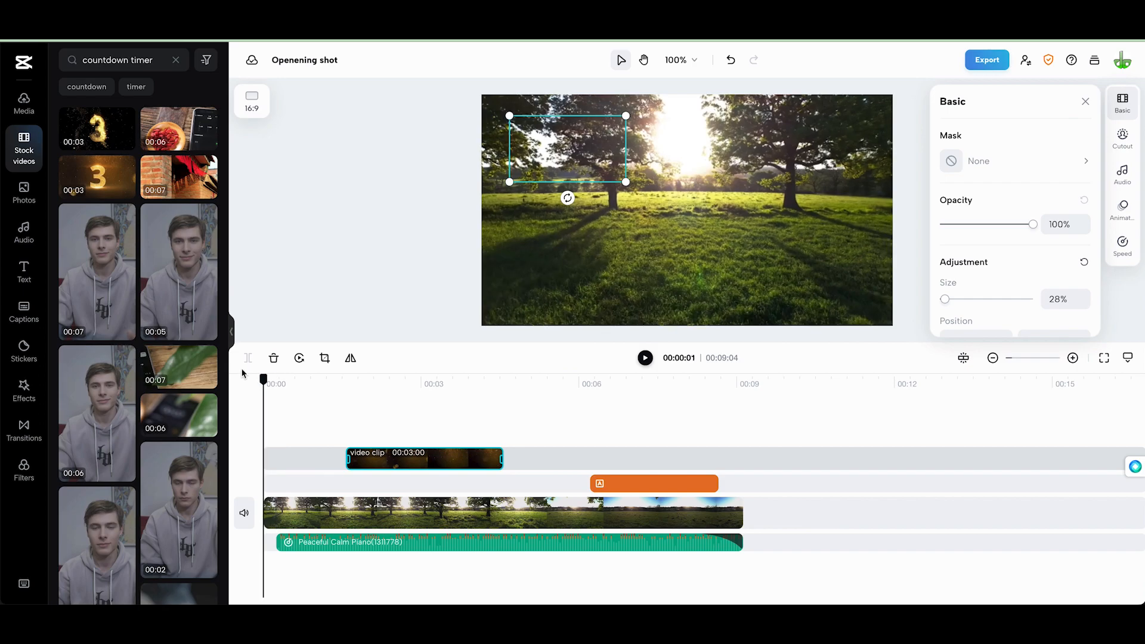
Play the project to preview the 28%, full-opacity countdown overlay in the corner
left_click(644, 357)
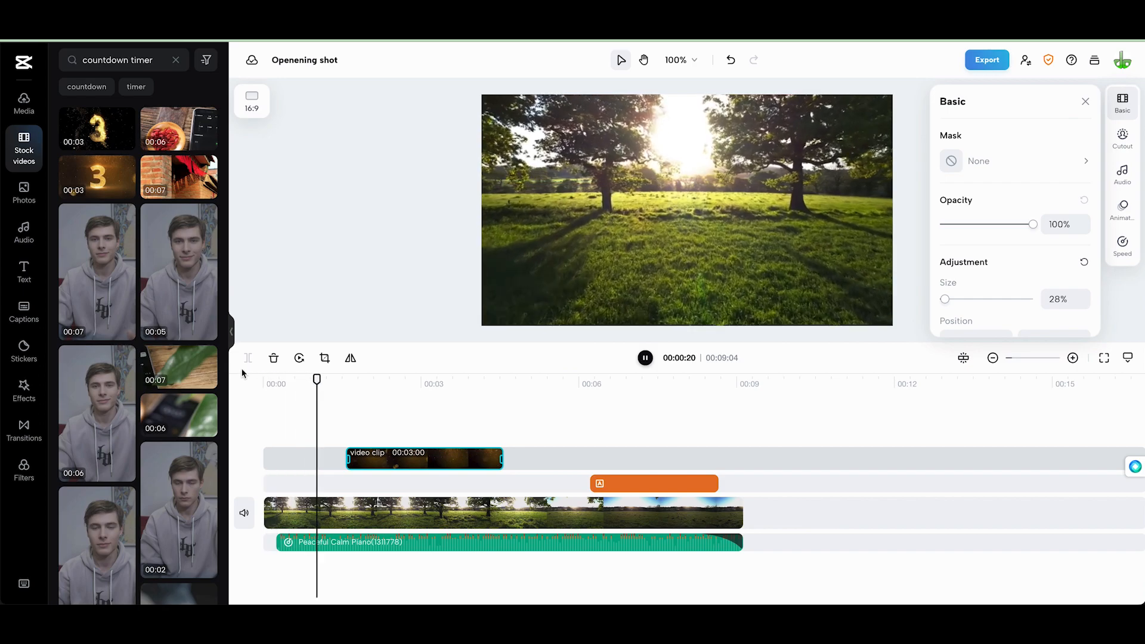